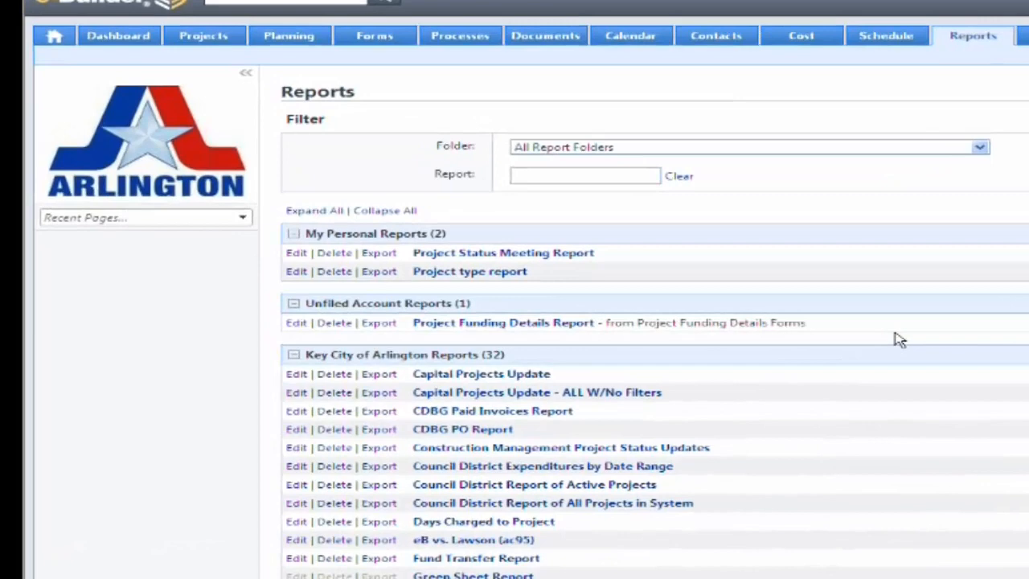
mouse_move(1006, 226)
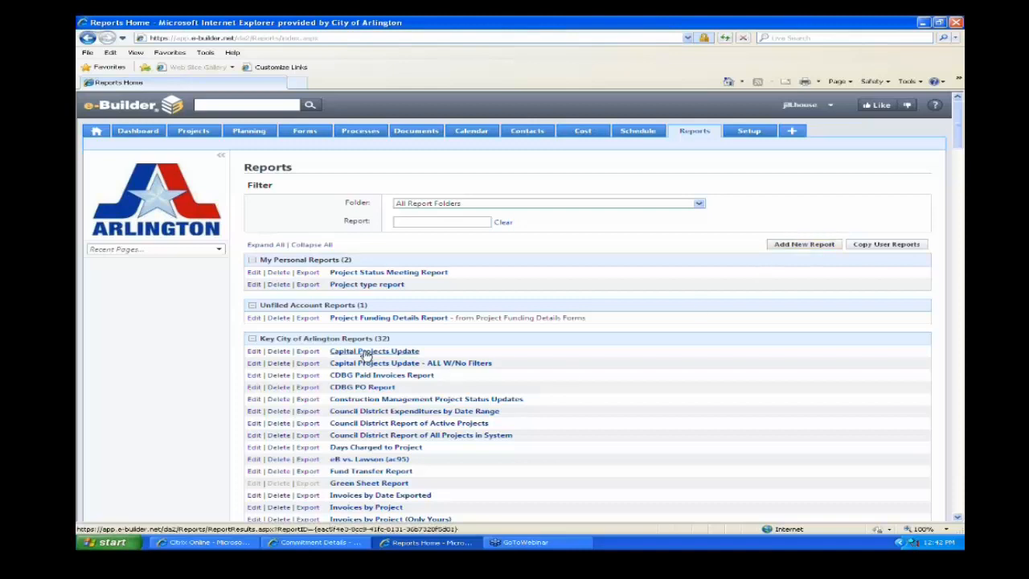
Launch the Capital Projects Update report from the Key City of Arlington Reports list.
click(374, 351)
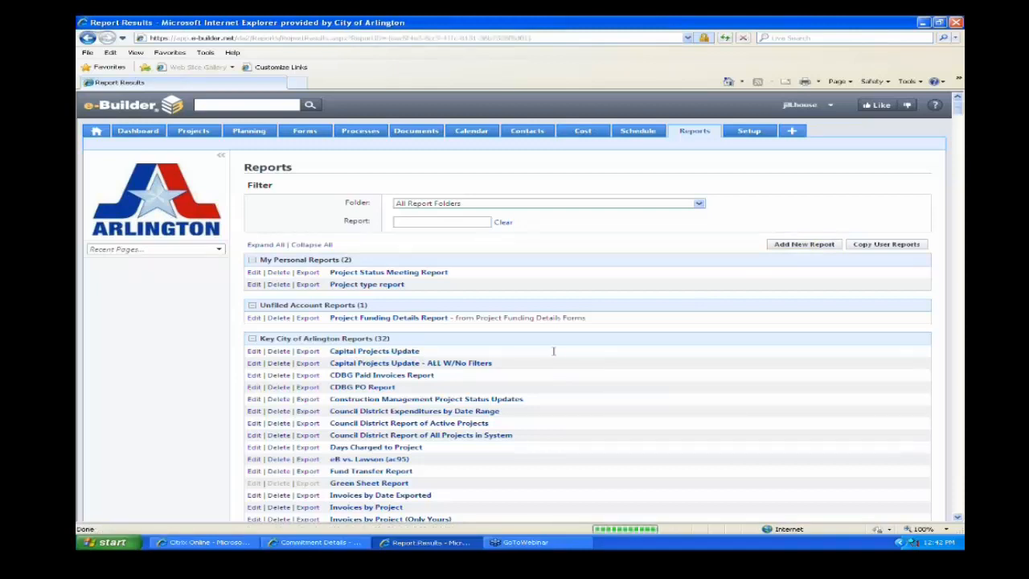
click(374, 350)
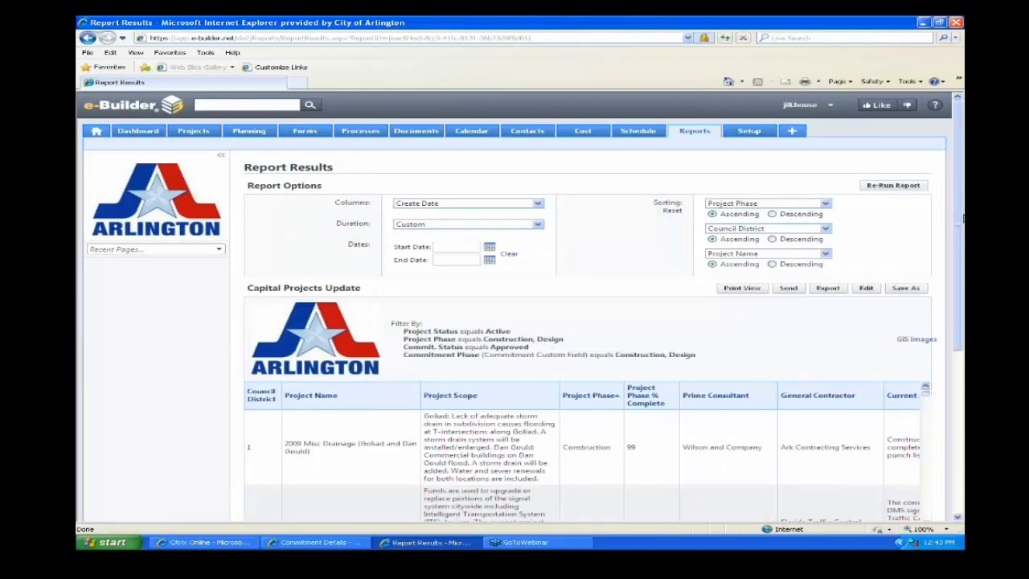
scroll(down, 3)
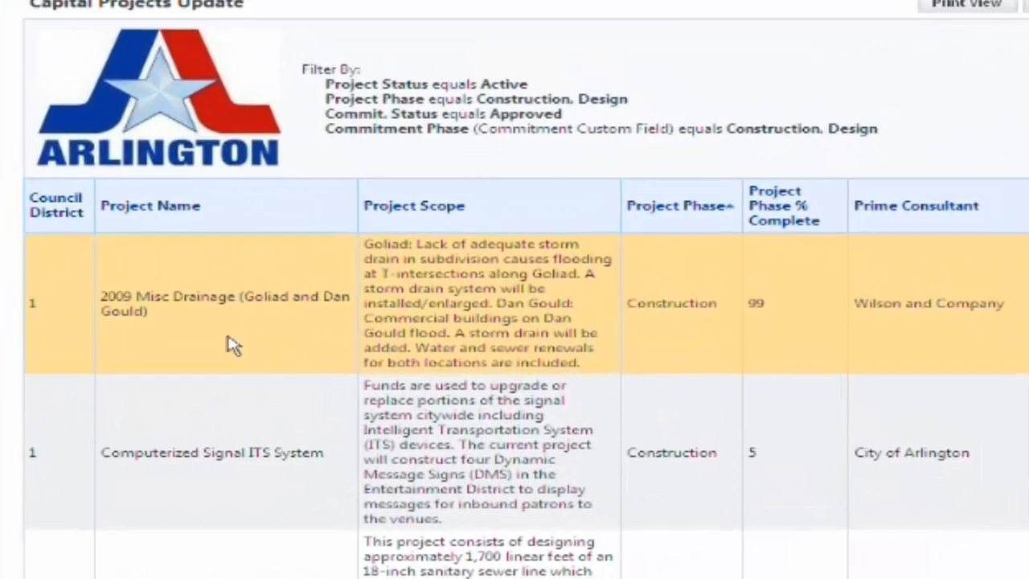
mouse_move(46, 289)
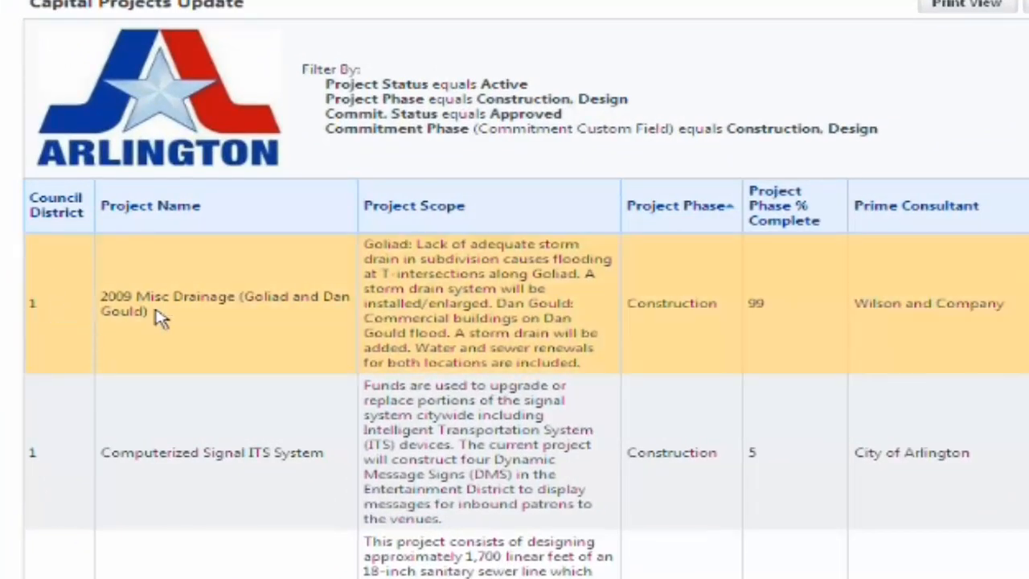
mouse_move(430, 292)
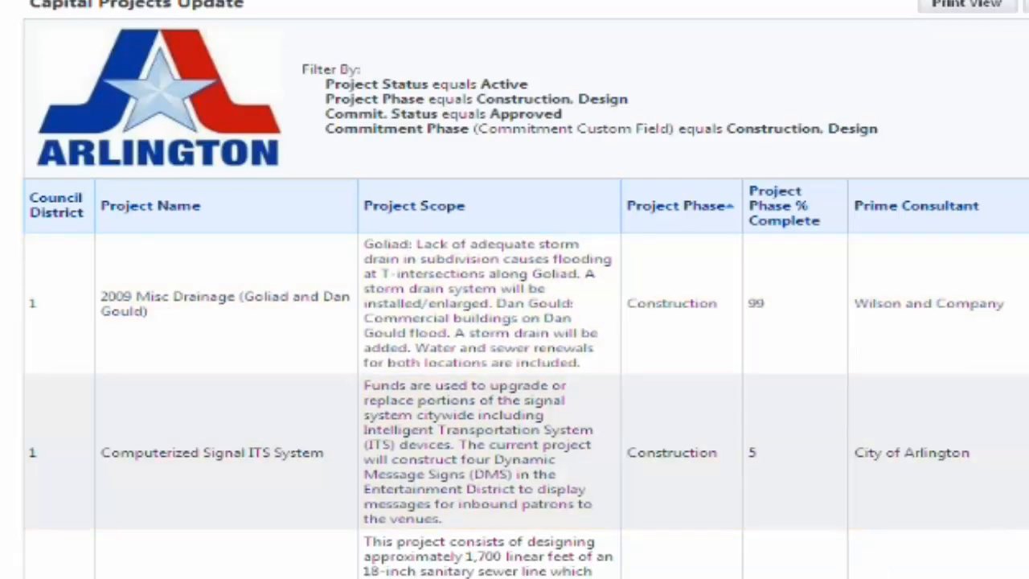
scroll(right, 3)
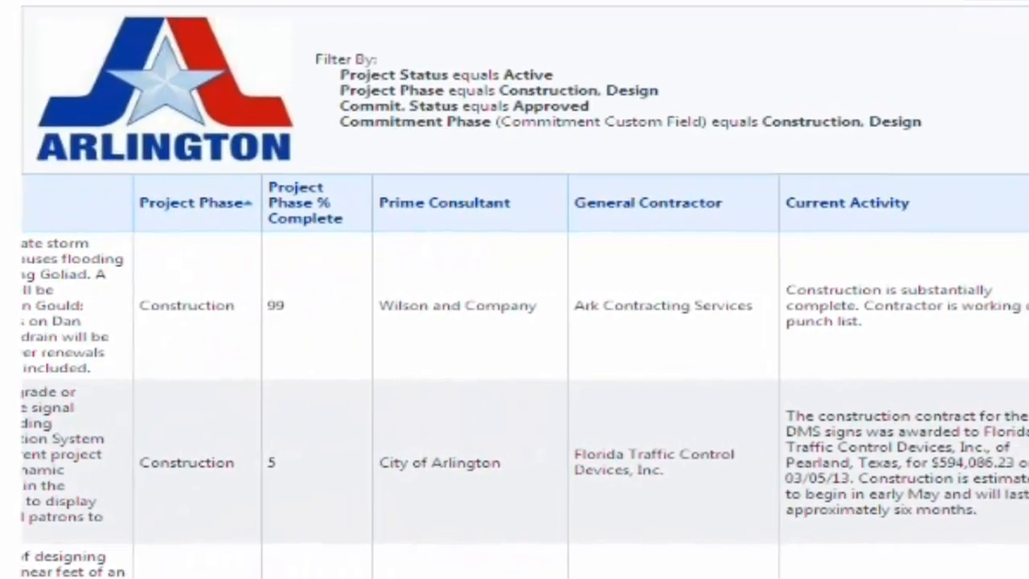